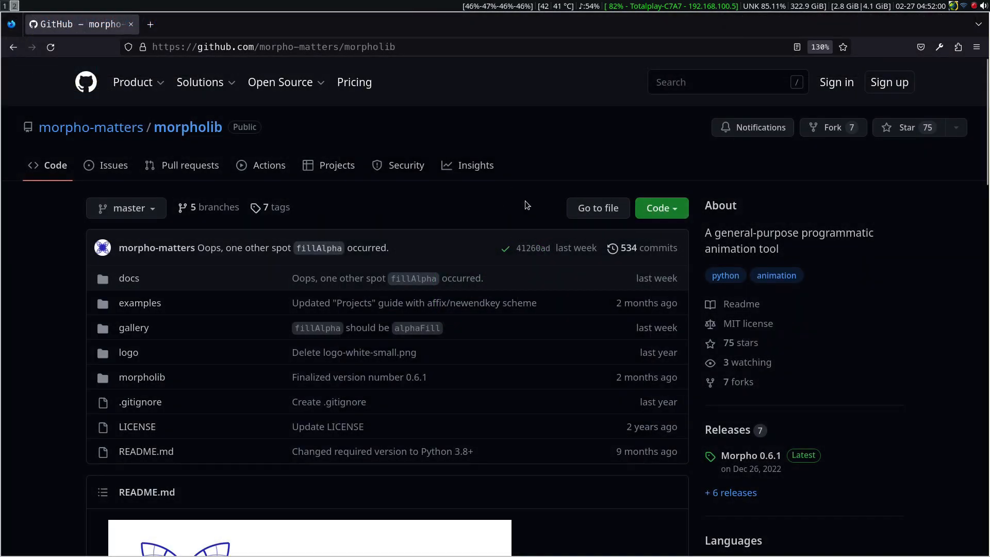
# Scroll the morpholib README down to the Gallery and Installation sections, and type 'morpholib'.
pyautogui.scroll(-3)
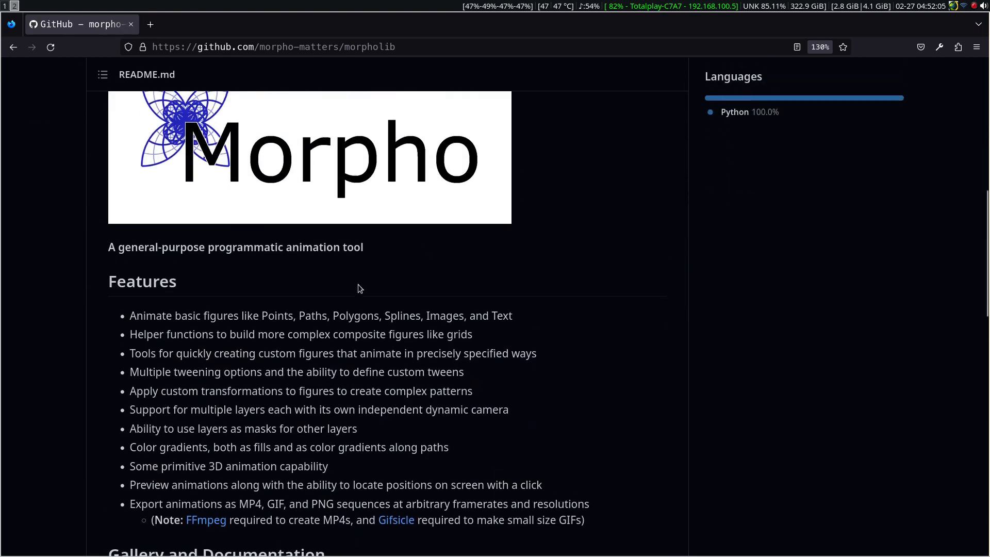
pyautogui.scroll(-3)
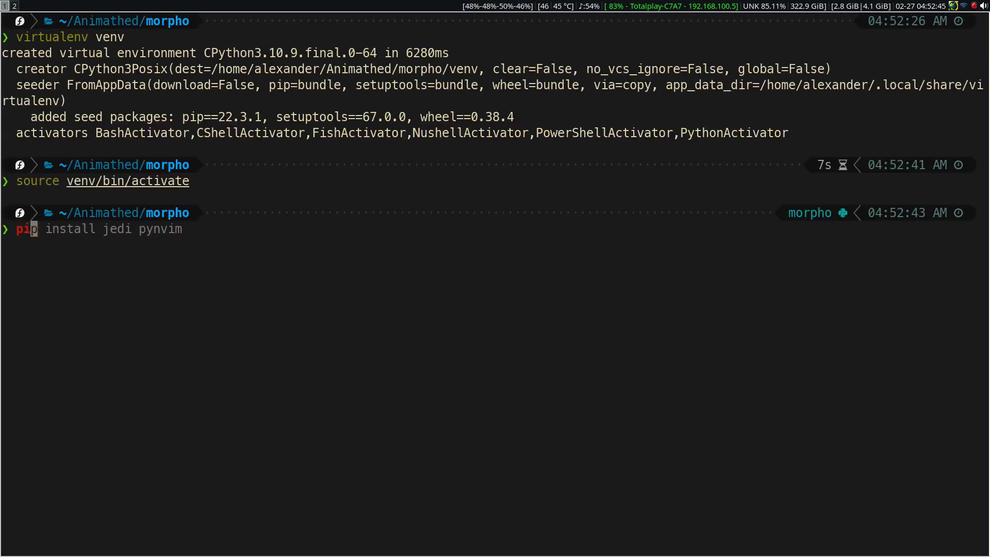
pyautogui.write('morpholib')
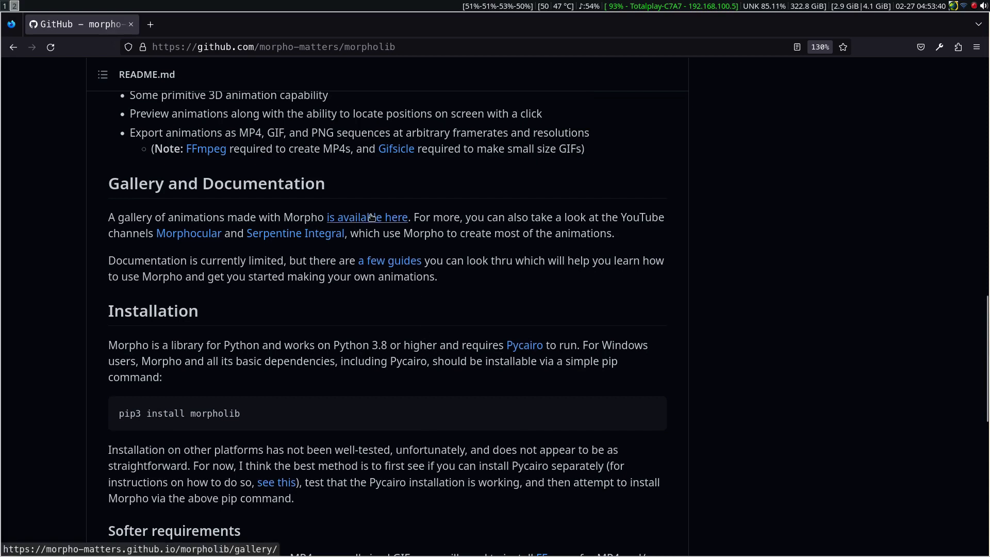
# Open the morpholib gallery in a new tab and bring up the Epicycle example.
pyautogui.click(366, 217)
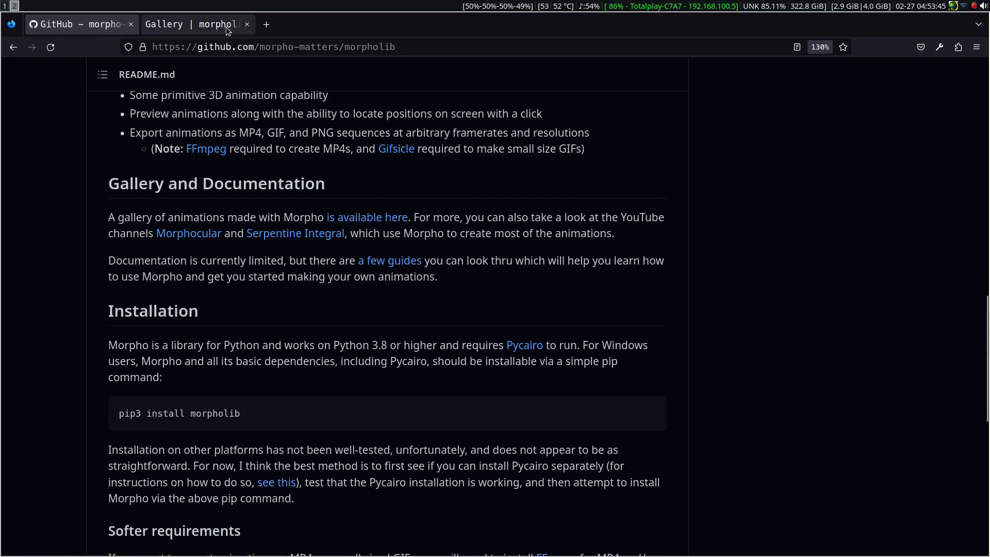
pyautogui.click(196, 24)
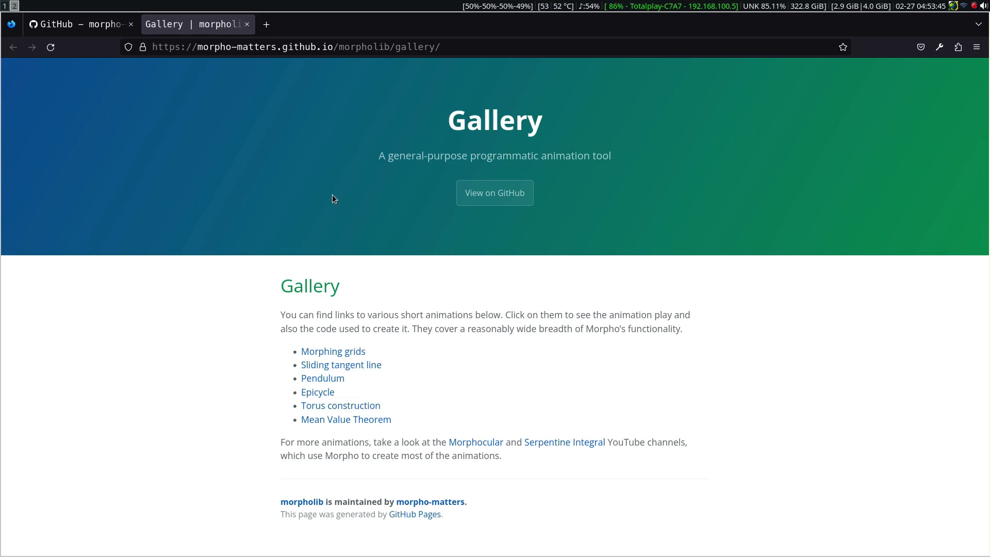
pyautogui.moveTo(318, 392)
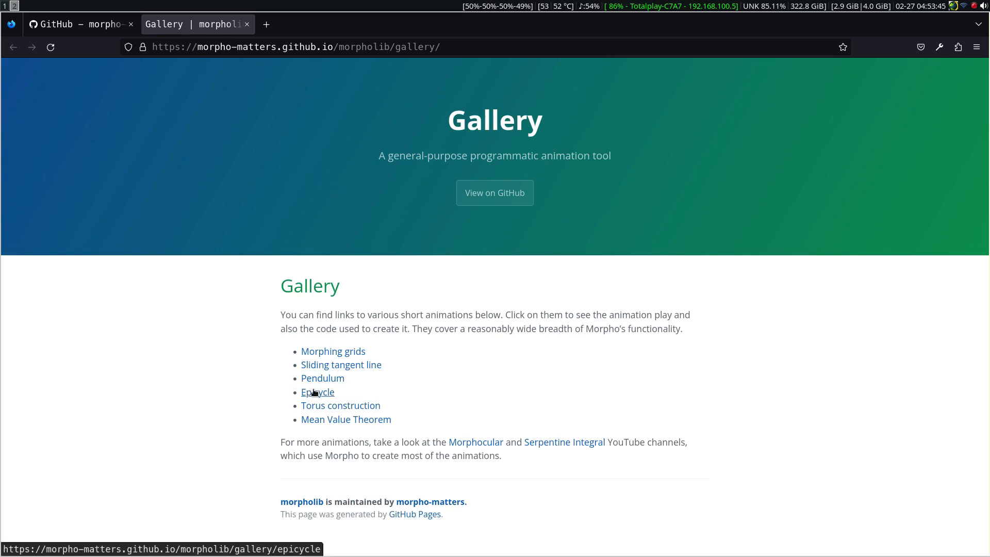
pyautogui.click(318, 392)
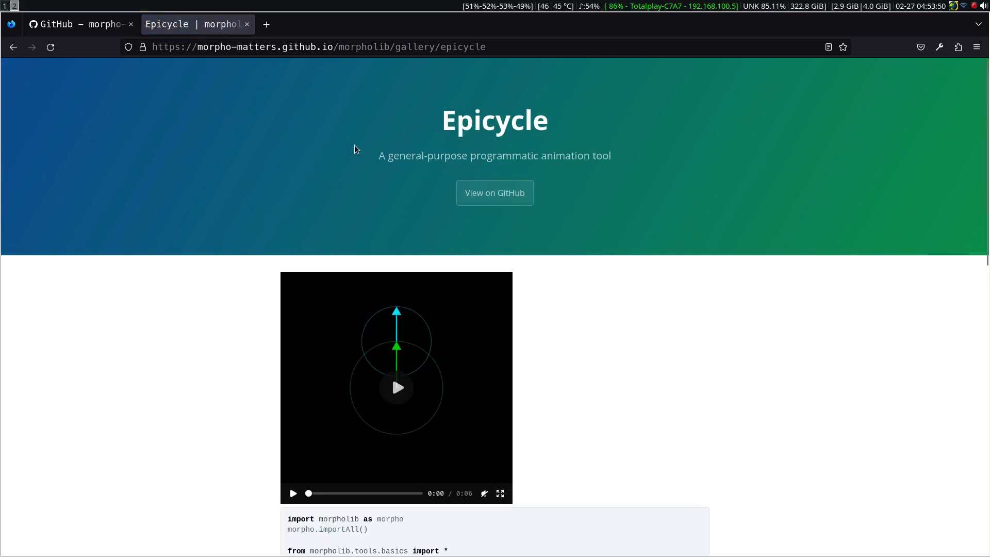
pyautogui.scroll(-3)
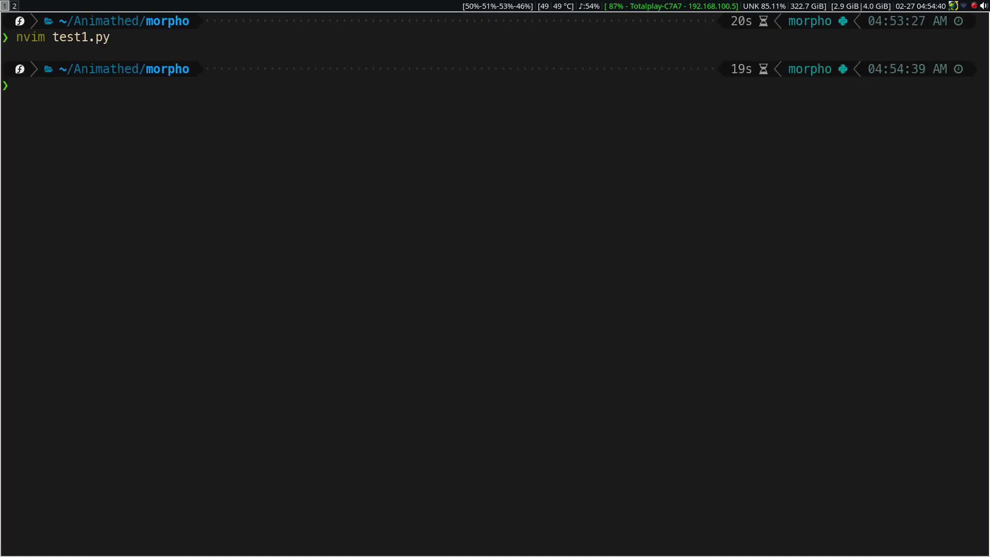
# Run python test1.py to preview the epicycle animation, then stop it with Ctrl+C.
pyautogui.write('python test1.py')
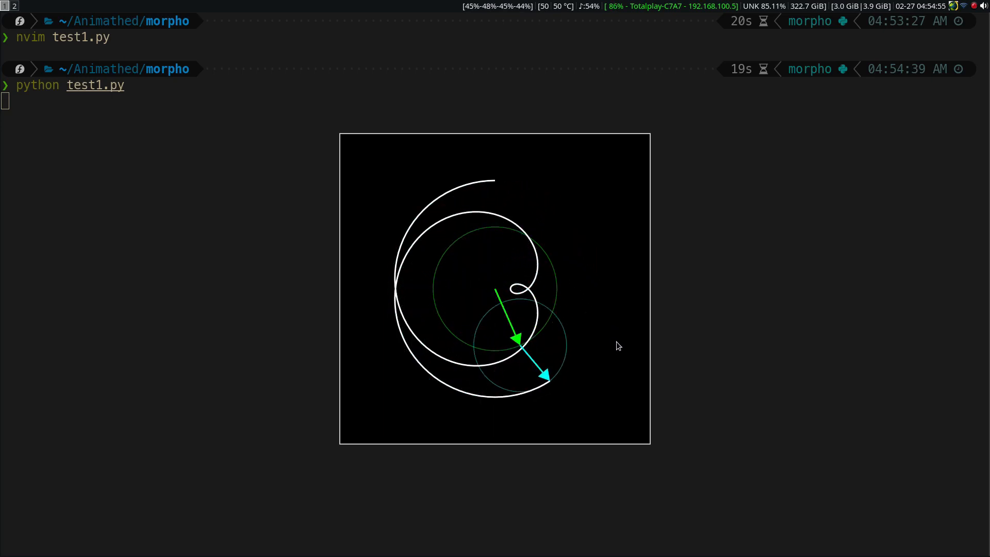
pyautogui.press('ctrl+c')
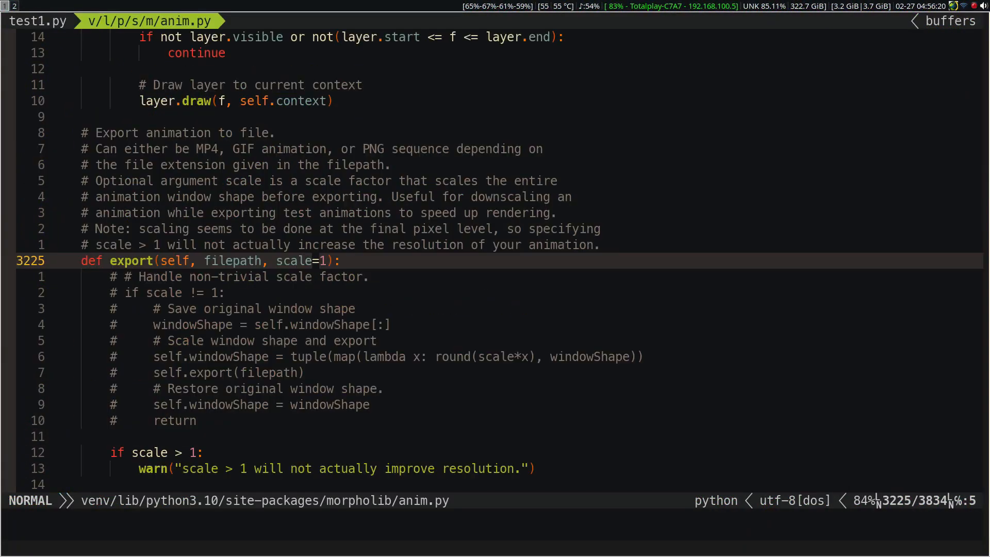
# Paste the ffmpeg render method into anim.py, add mation.render("video2") to test1.py, and quit.
pyautogui.scroll(-3)
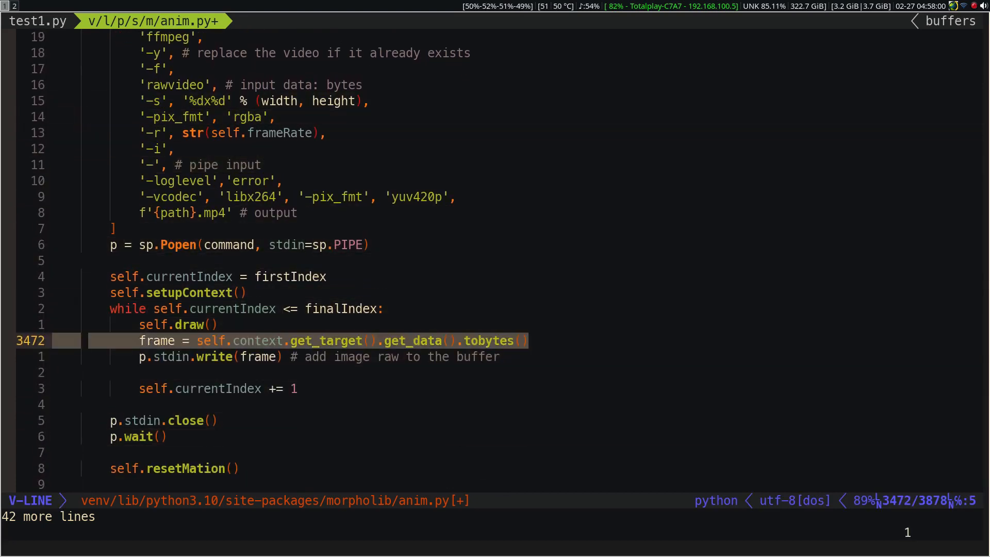
pyautogui.press('k')
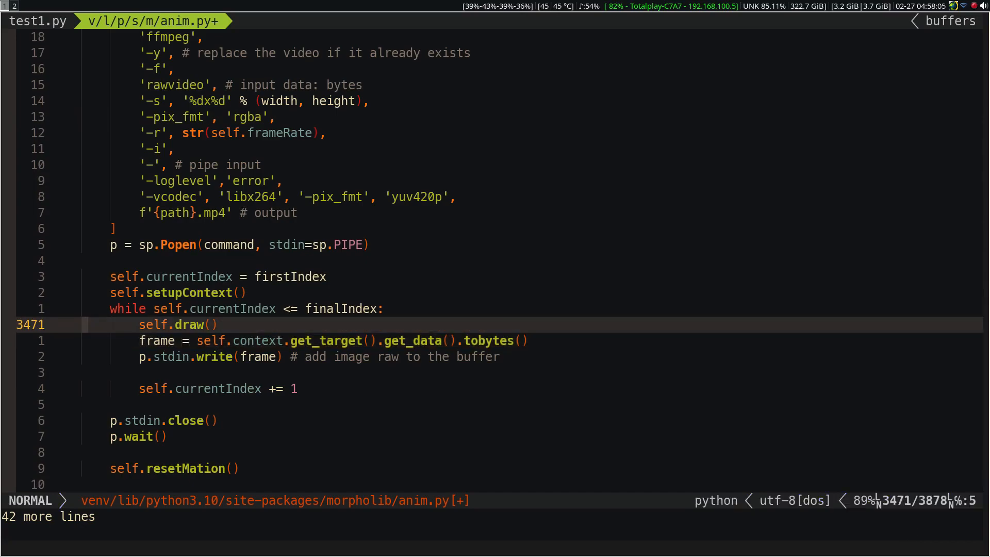
pyautogui.press('k')
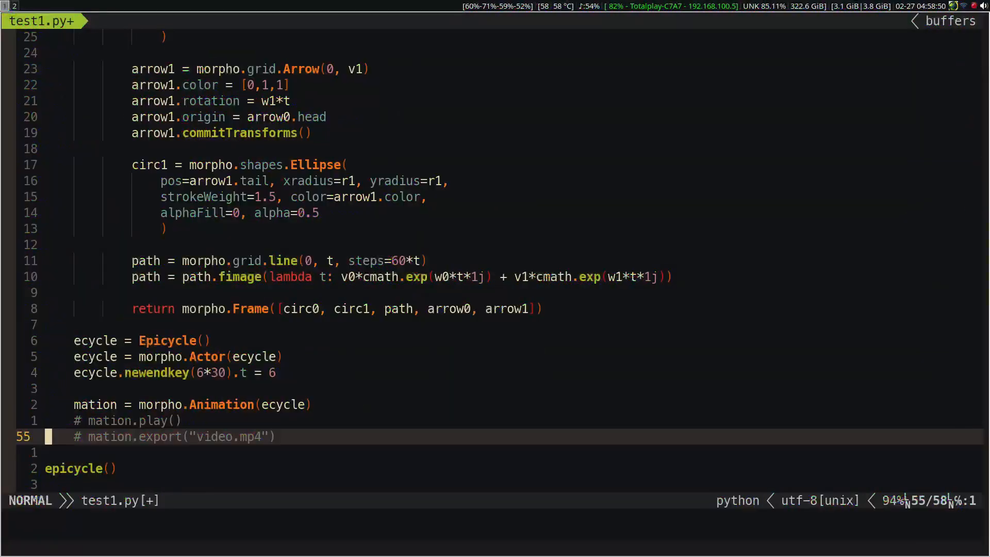
pyautogui.write('mation.render("video2')
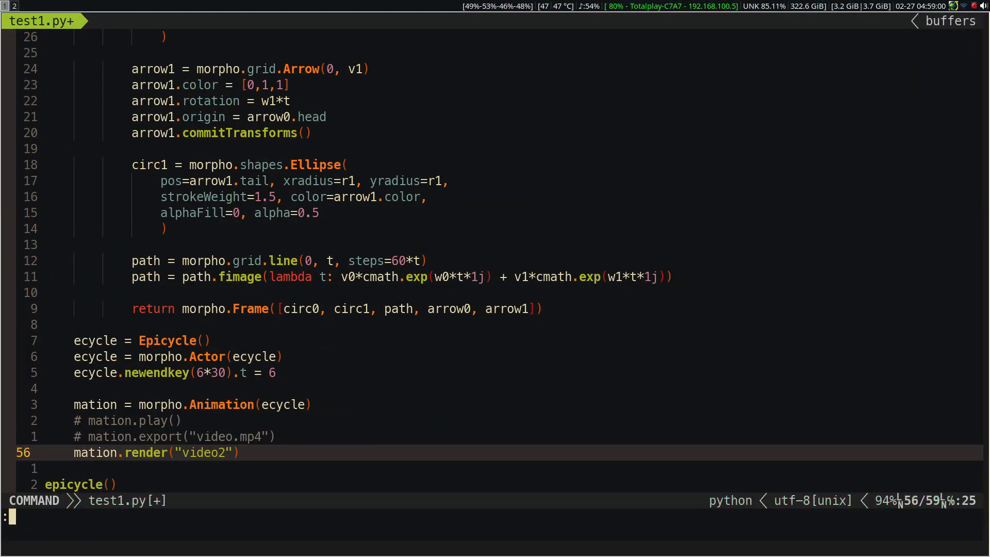
pyautogui.write('q')
pyautogui.write('p')
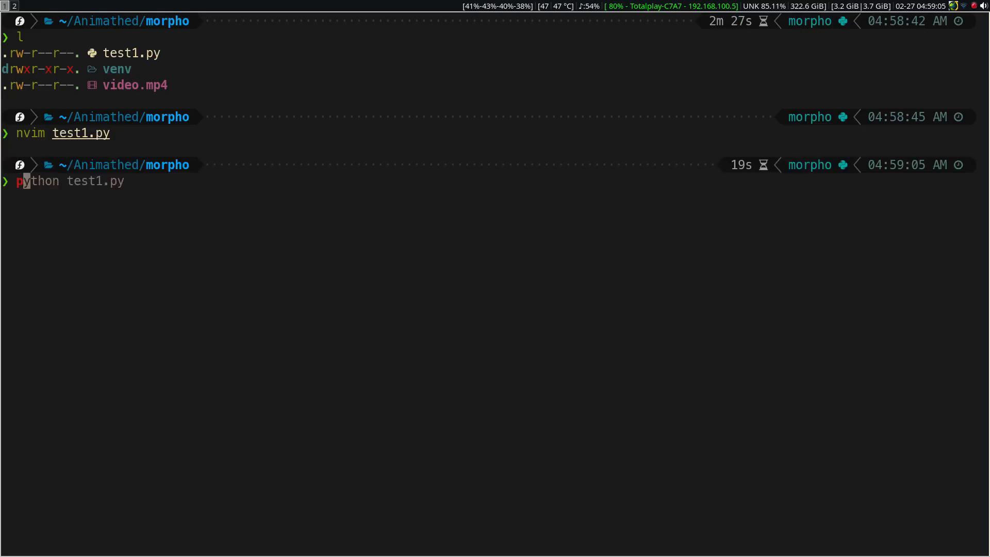
# Render the epicycle video with test1.py and play the resulting mp4 with xdg-open.
pyautogui.press('Return')
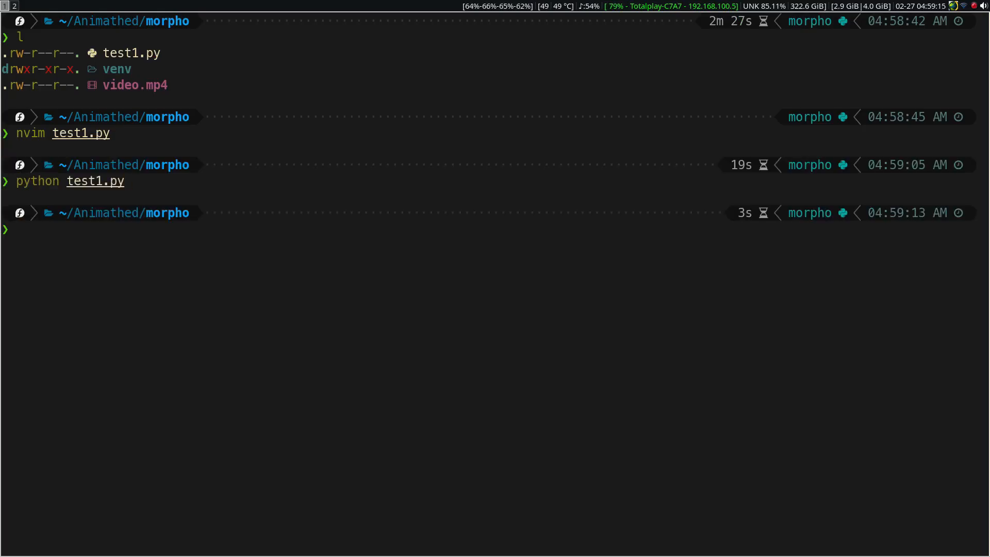
pyautogui.write('xdg-open video.mp4')
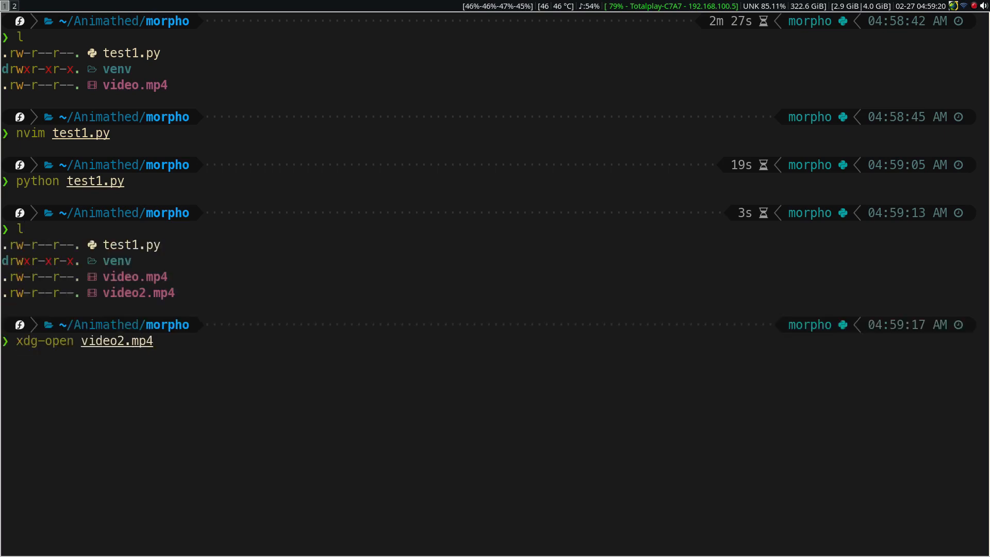
pyautogui.press('Return')
pyautogui.write('l')
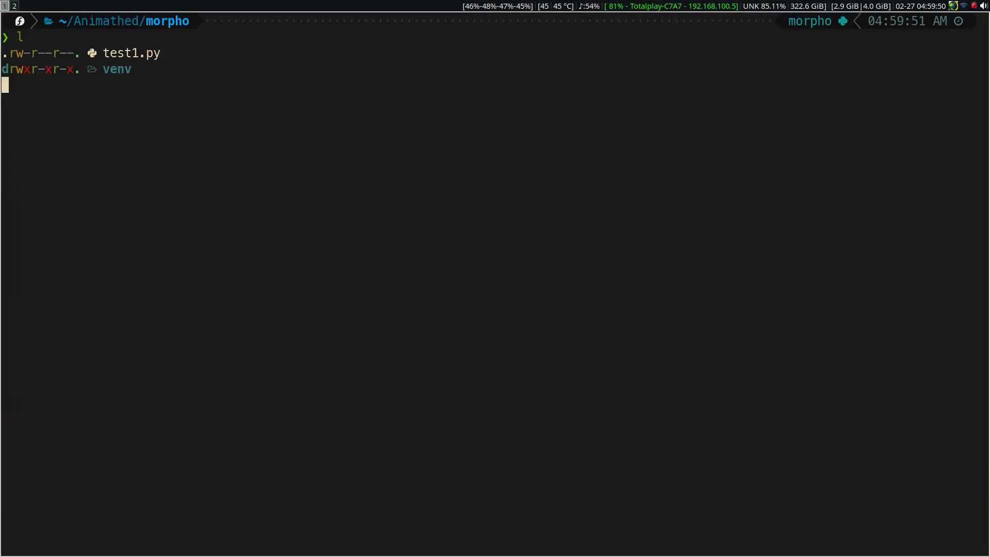
# Time test1.py before and after the edit, cutting about 9.2 s down to 3.2 s.
pyautogui.write('time python test1.py')
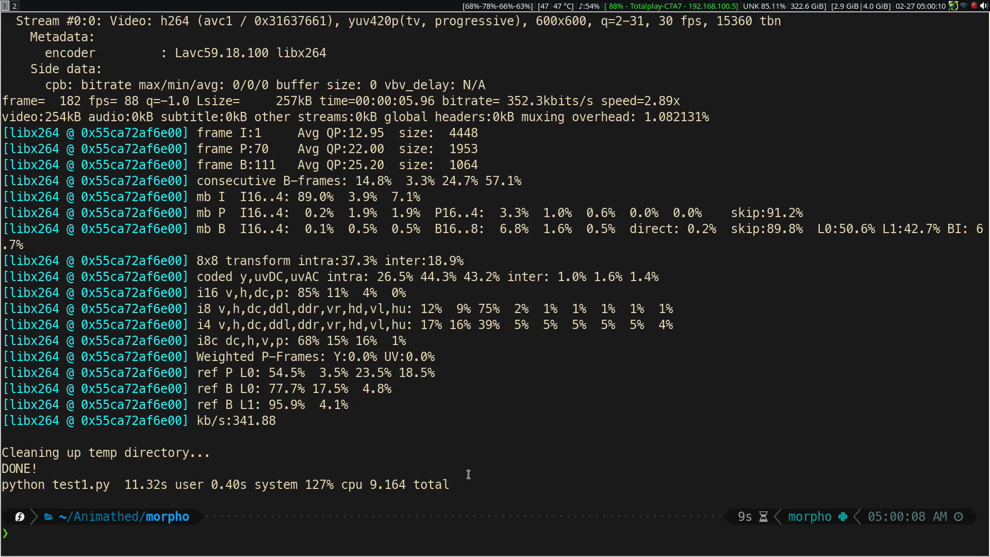
pyautogui.doubleClick(409, 484)
pyautogui.write('nvim test1.py')
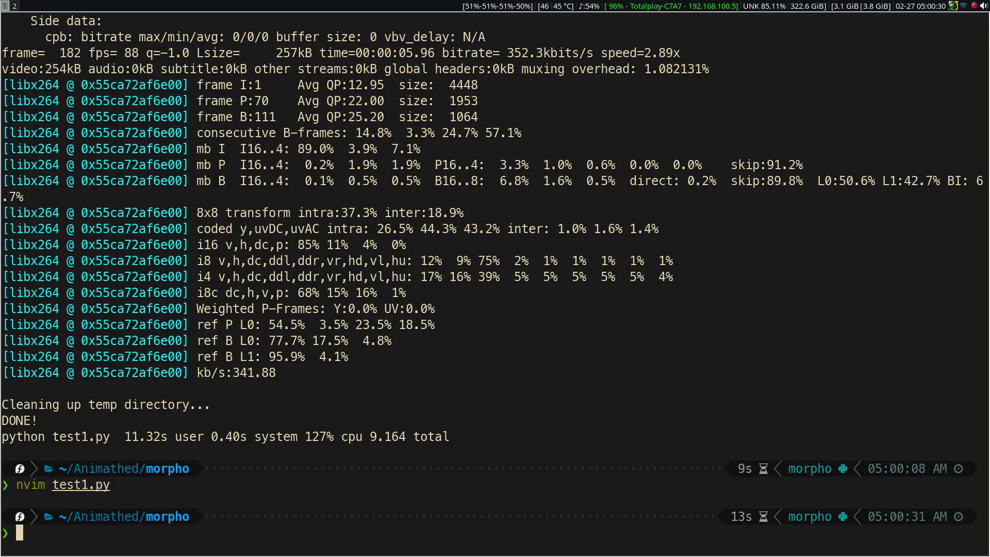
pyautogui.write('time python test1.py')
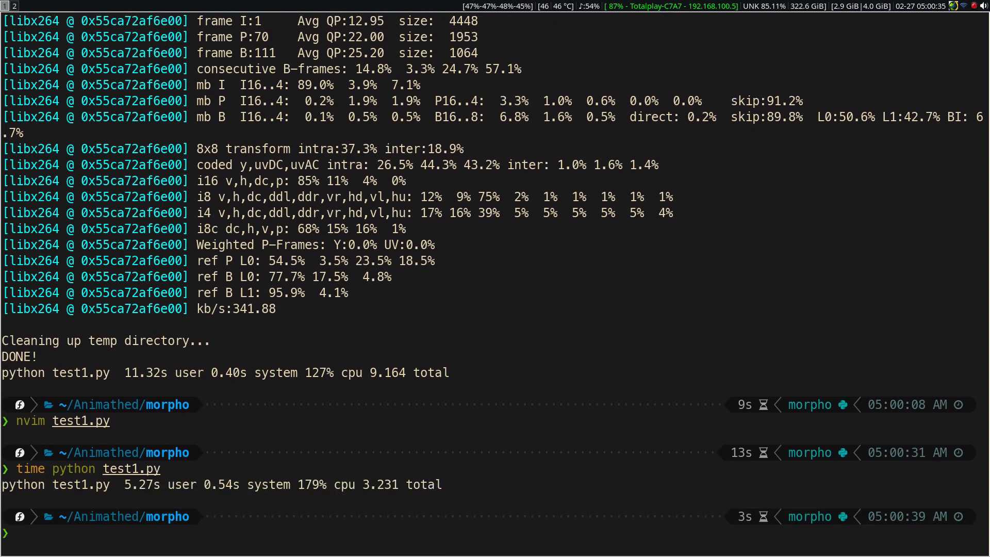
pyautogui.write('l')
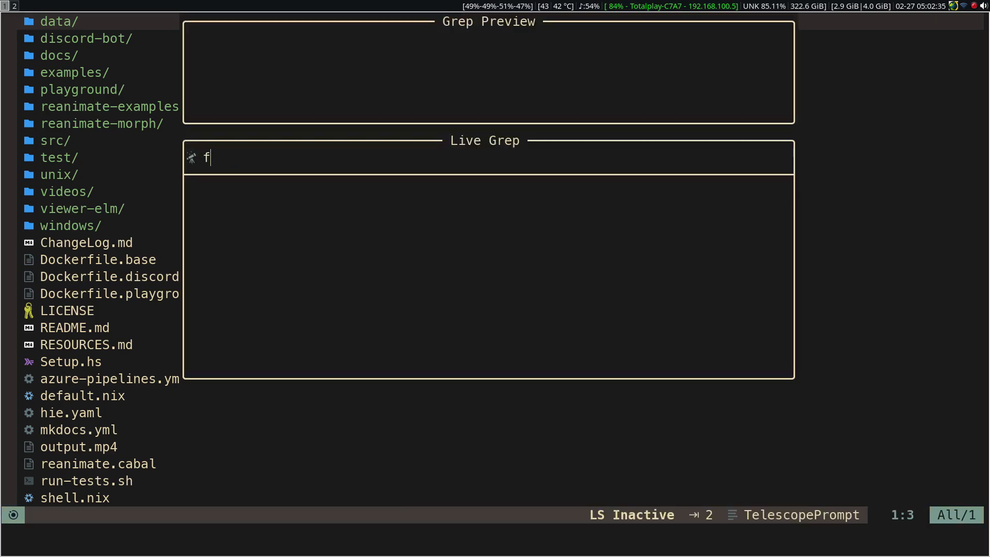
# Live-grep 'ffmpeg', open the Render.hs match, and scroll through its runCmd ffmpeg calls.
pyautogui.write('fmpeg')
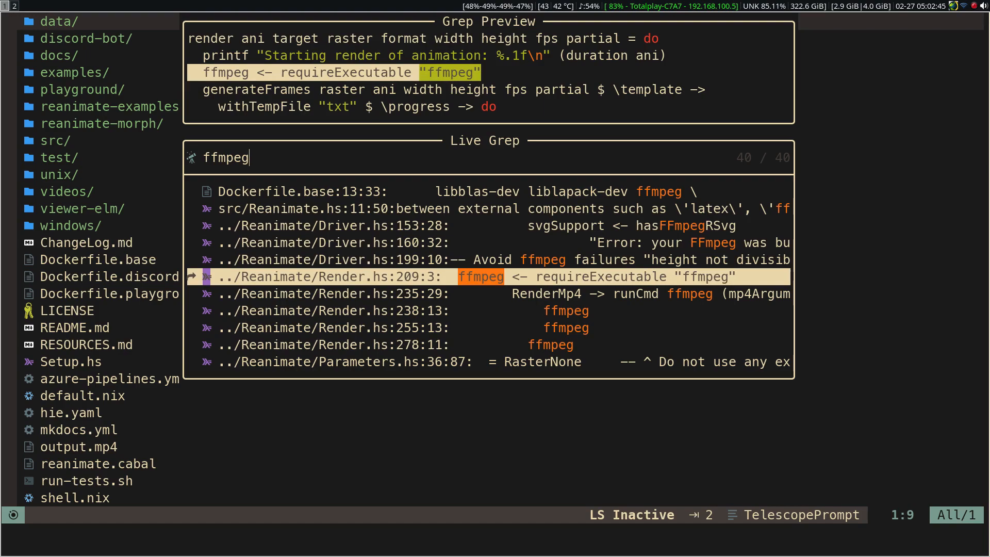
pyautogui.press('Enter')
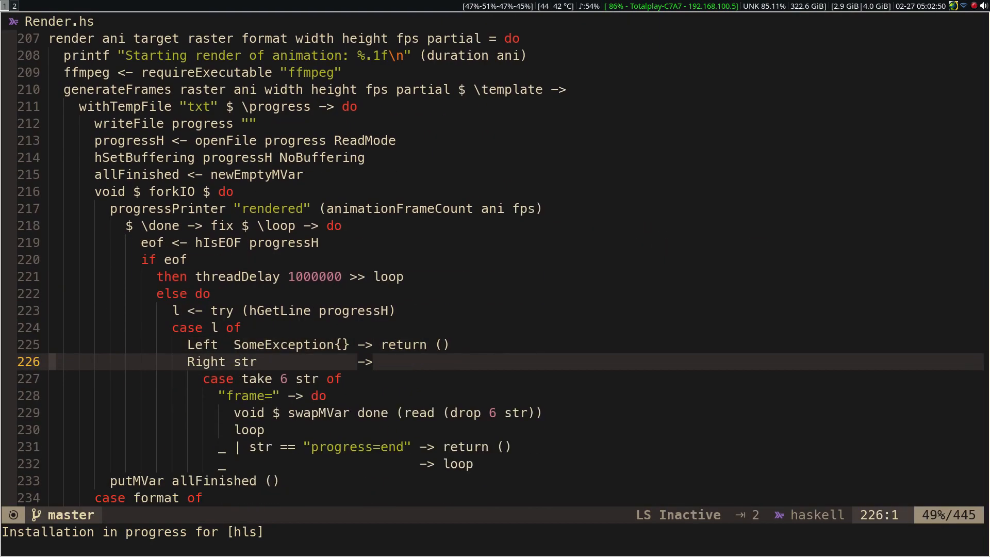
pyautogui.scroll(-3)
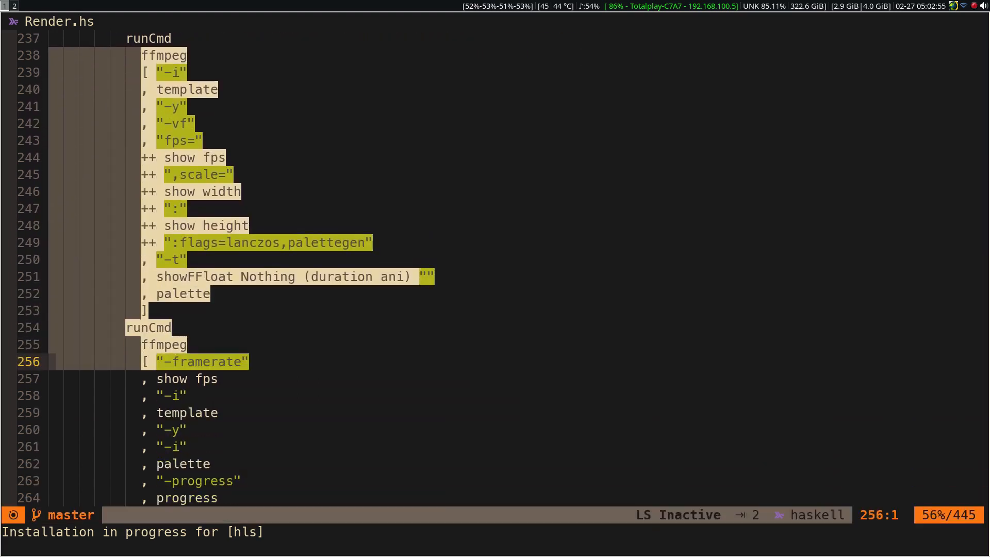
pyautogui.scroll(-3)
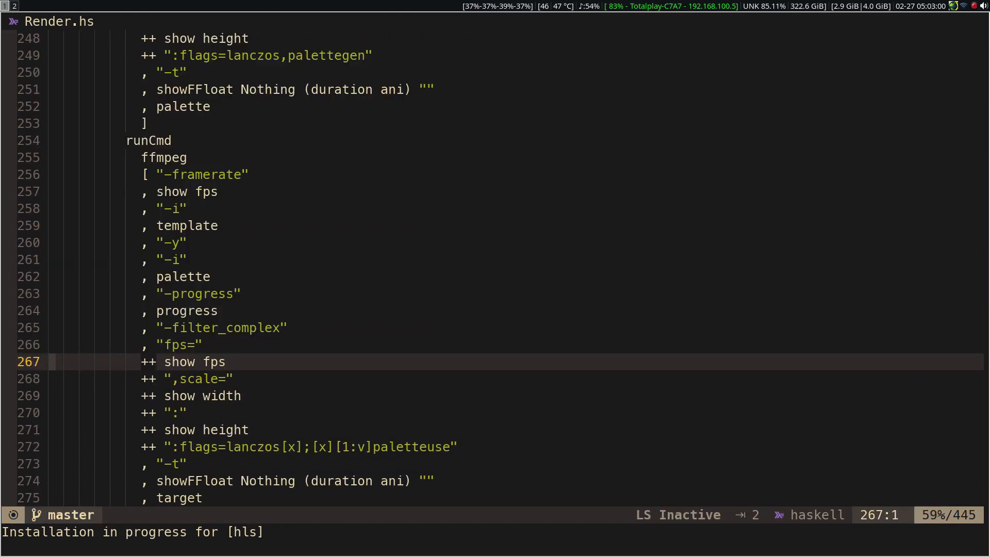
pyautogui.scroll(-3)
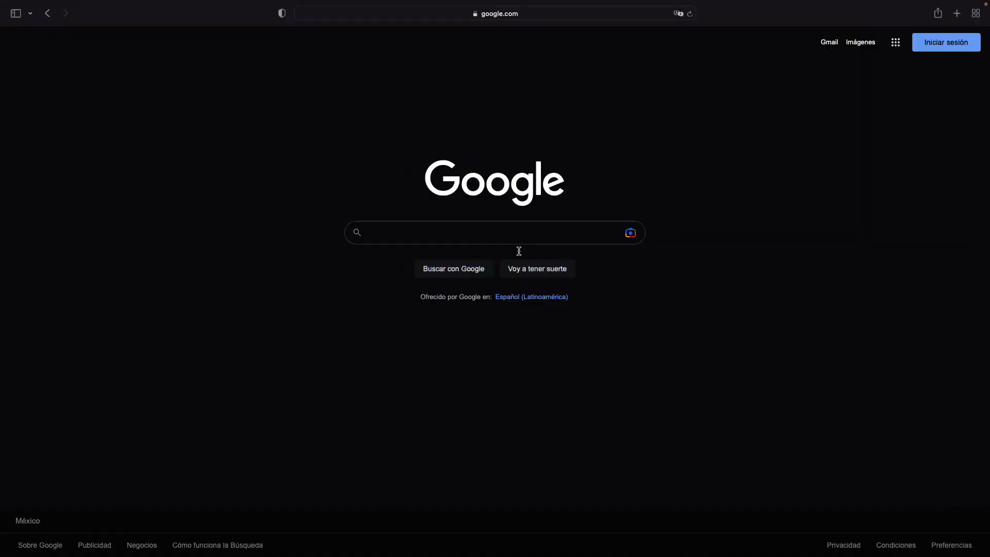
# Search Google for 'manim devtaoism', open the Dev Taoism result, and scroll to Featured Courses.
pyautogui.write('manim devtaoism')
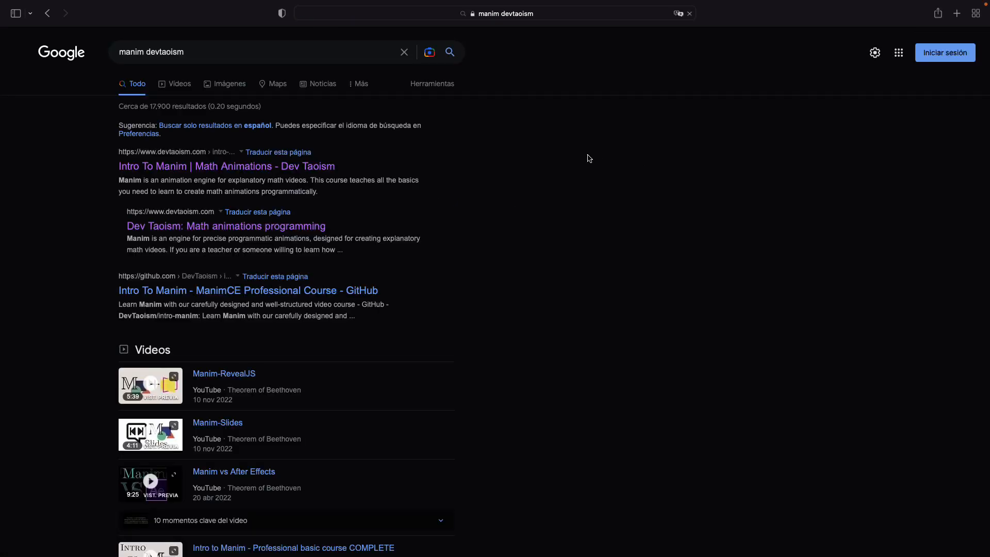
pyautogui.click(226, 166)
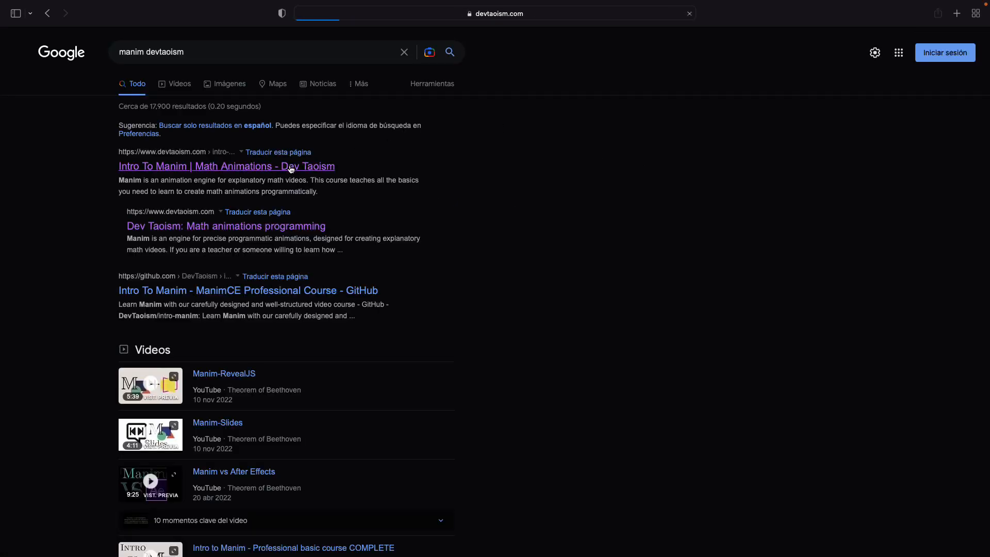
pyautogui.click(225, 166)
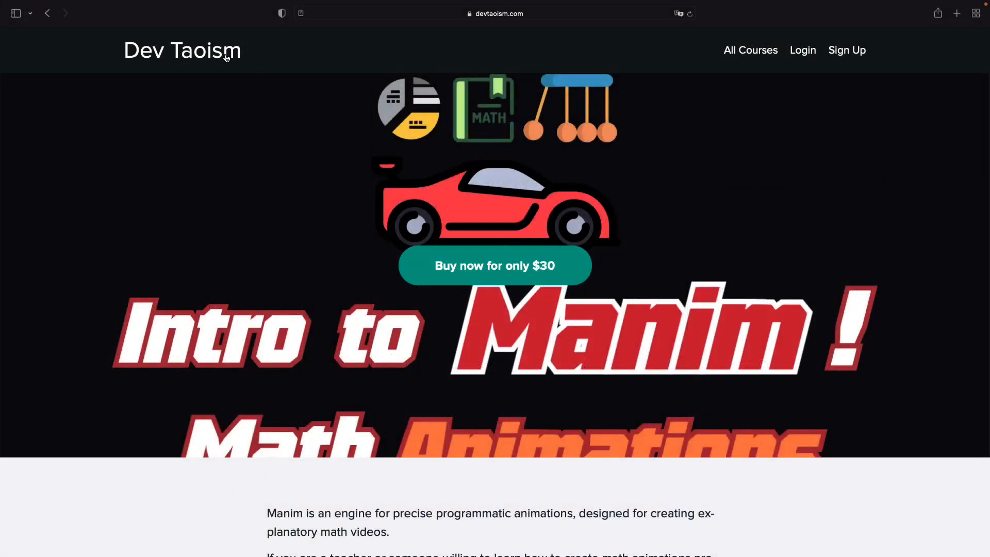
pyautogui.scroll(-3)
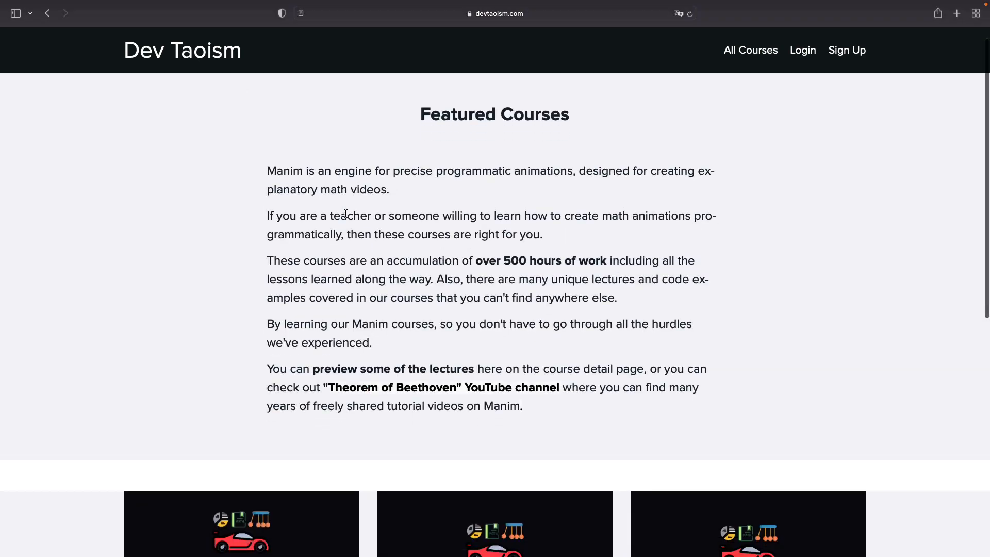
pyautogui.scroll(-3)
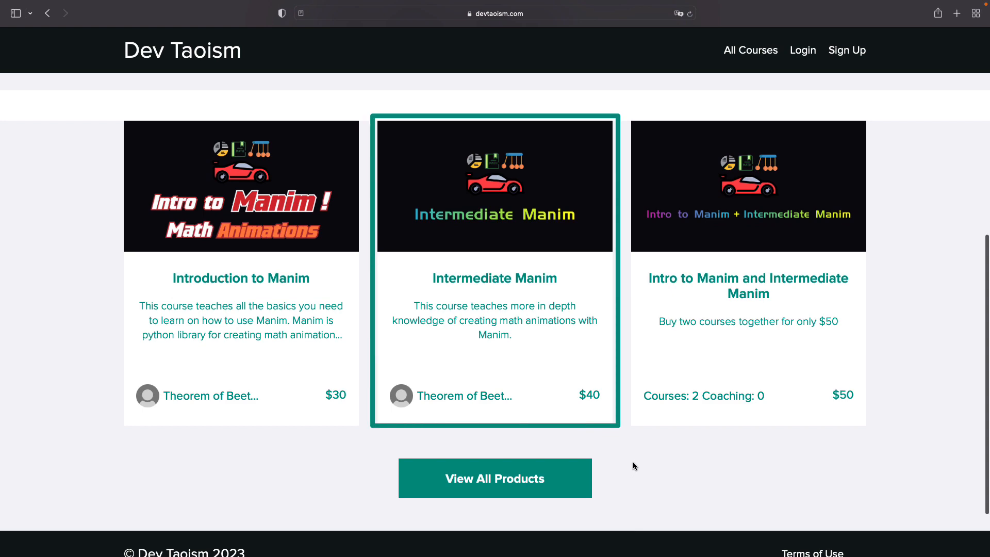
pyautogui.click(496, 478)
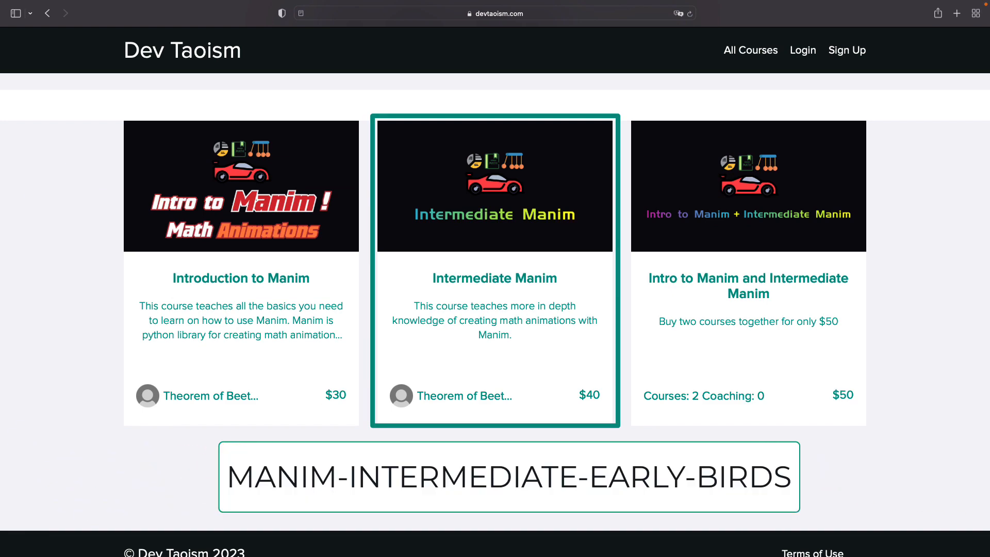